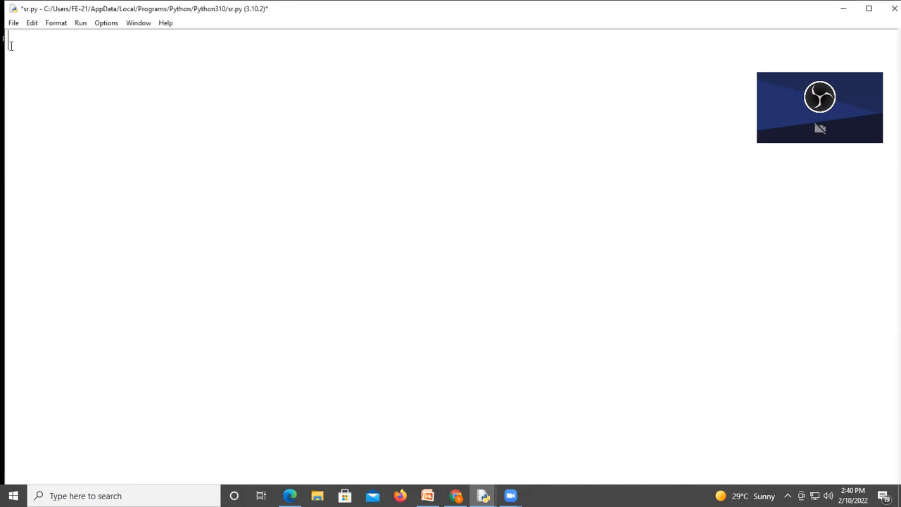
mouse_move(144, 39)
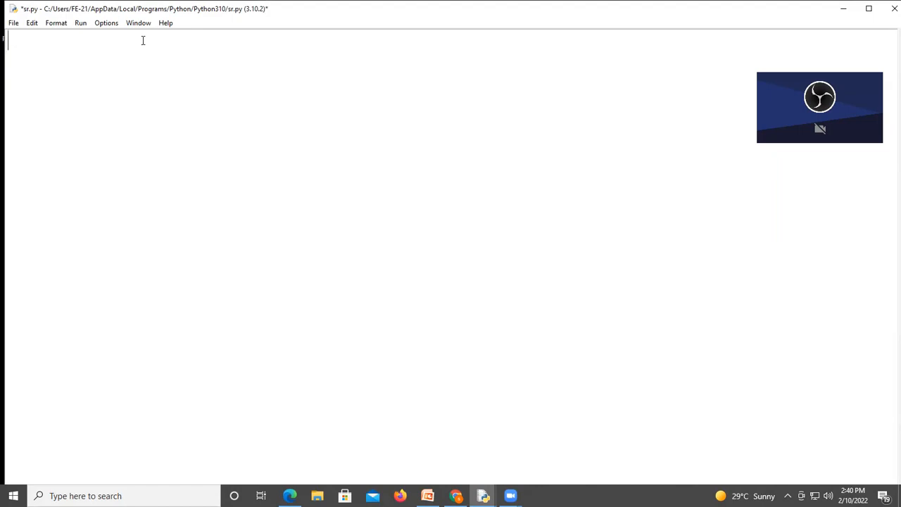
Define si() in sr.py with the assignments p=1000, r=2, t=3.
type("def")
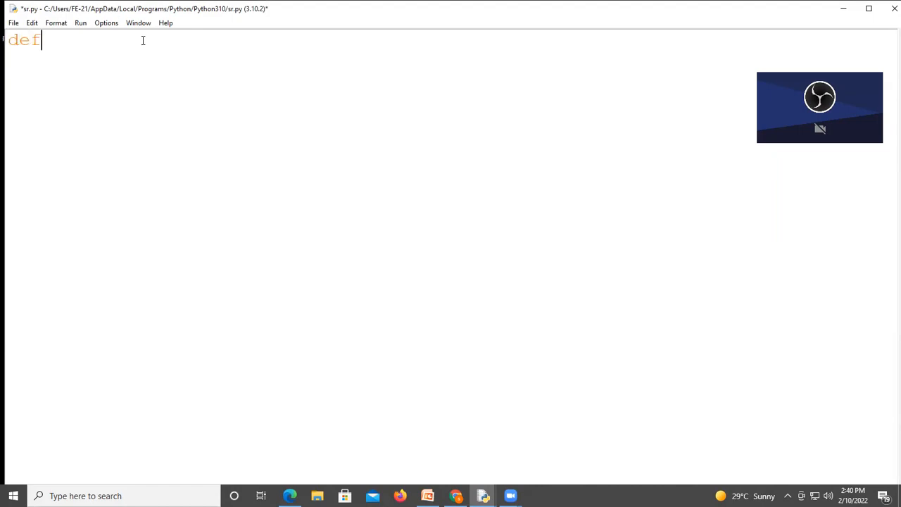
type("si():")
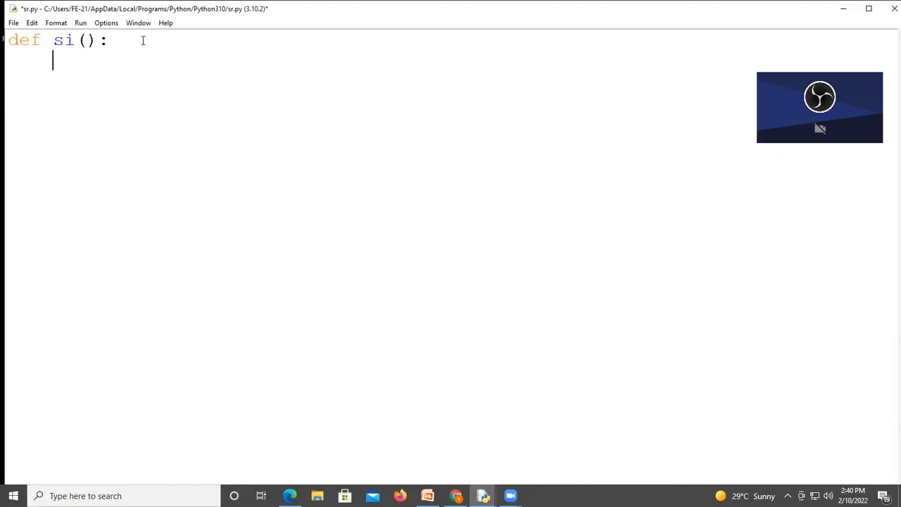
type("p=1000")
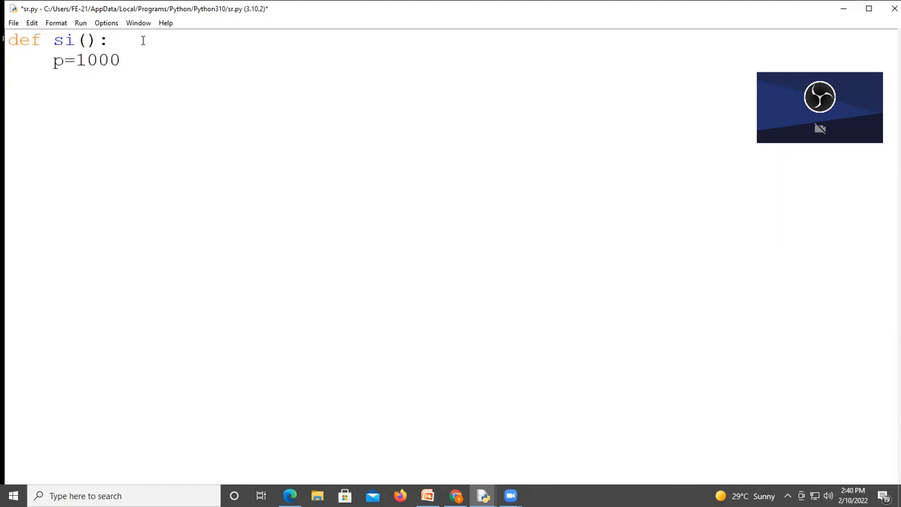
type("r=2")
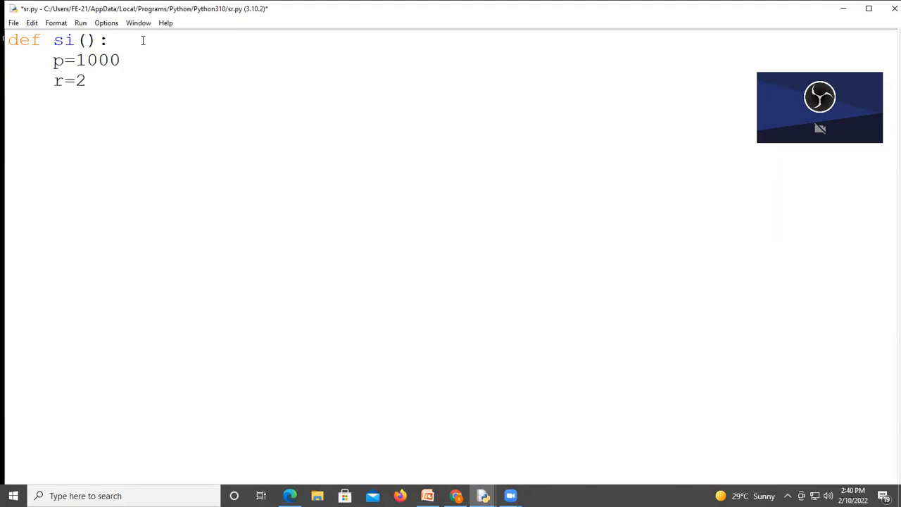
type("t=3")
type("si")
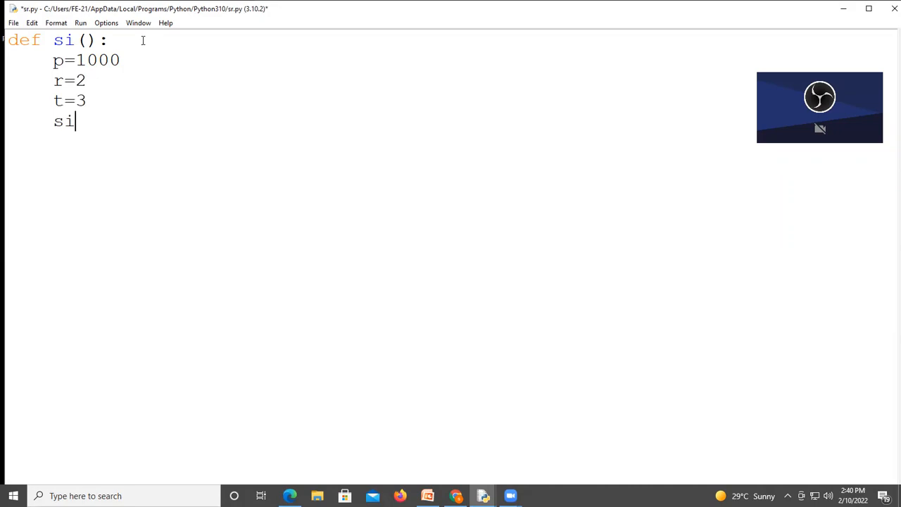
Compute si1=(p*r*t)/100 inside si().
type("1")
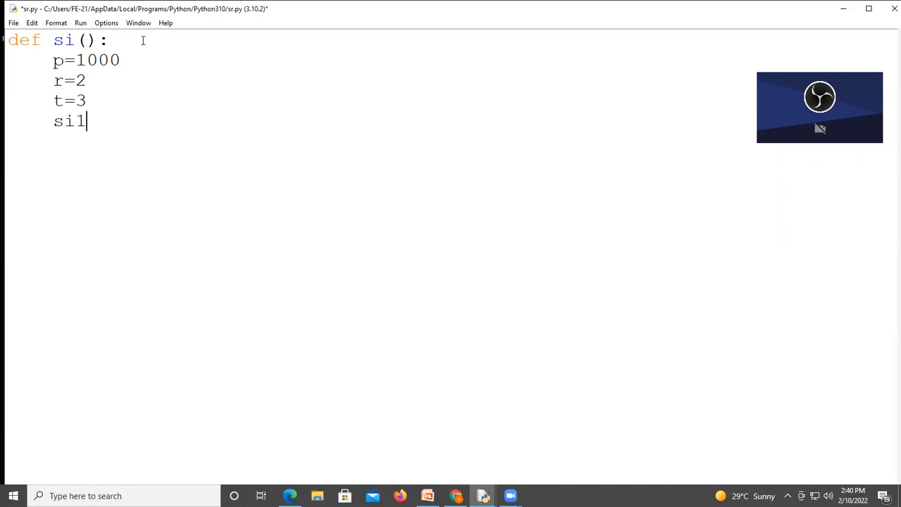
type("=(")
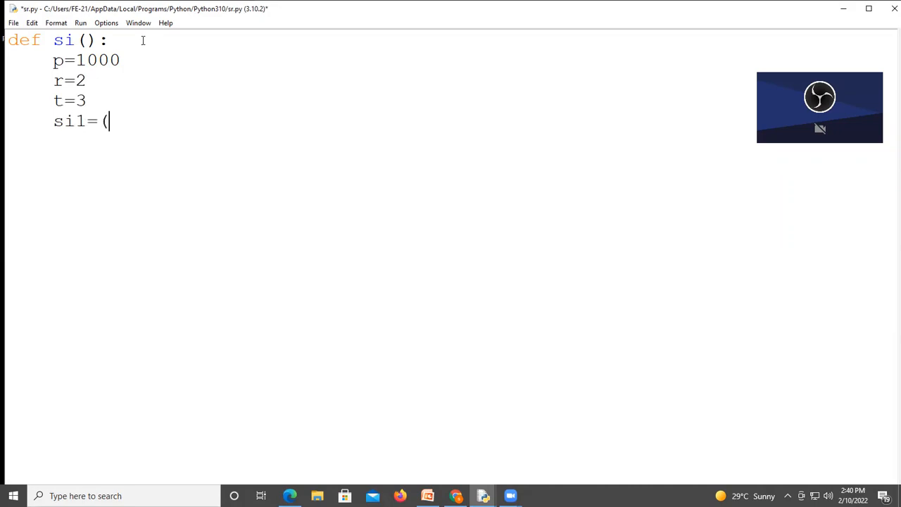
type("p*r")
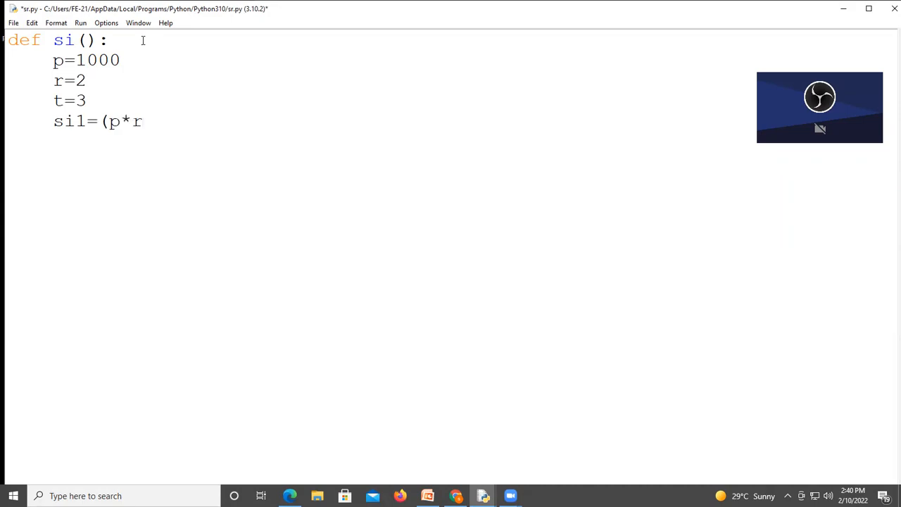
type("*t)")
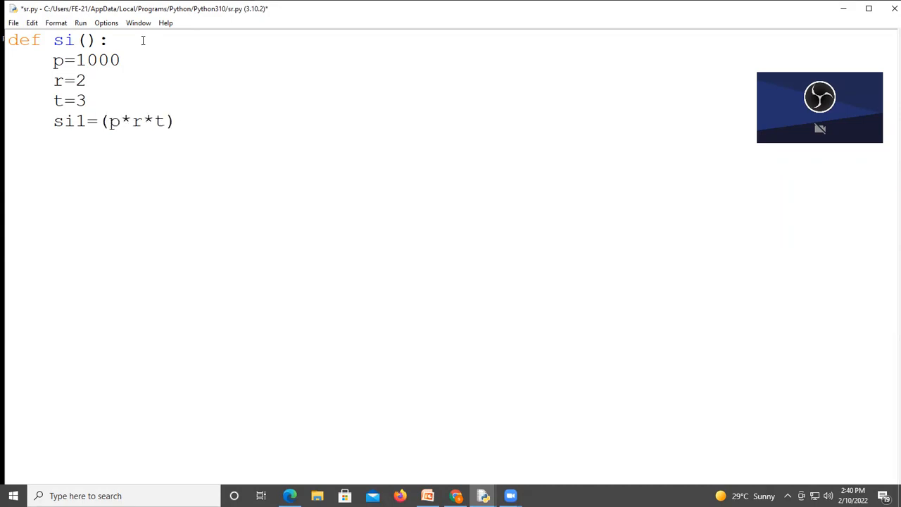
type("/100")
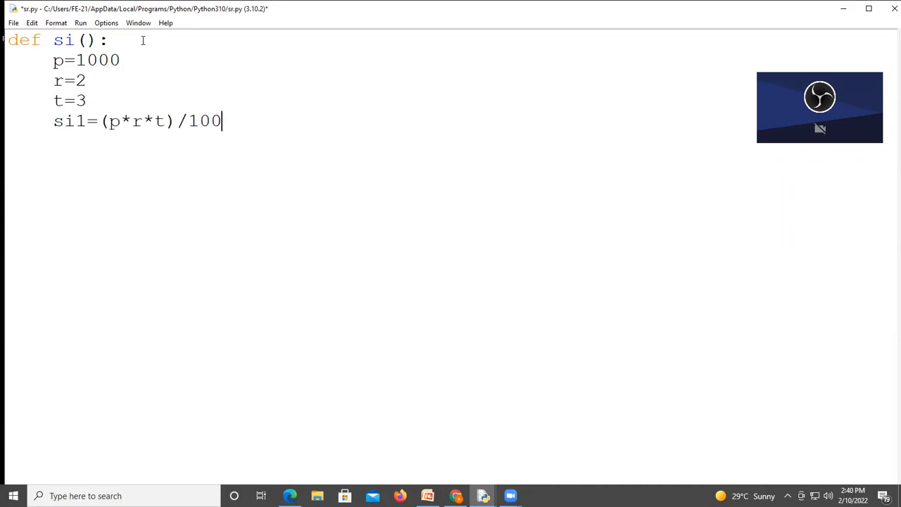
End si() with print("si1= ",si1) to show the computed value.
type("print(")
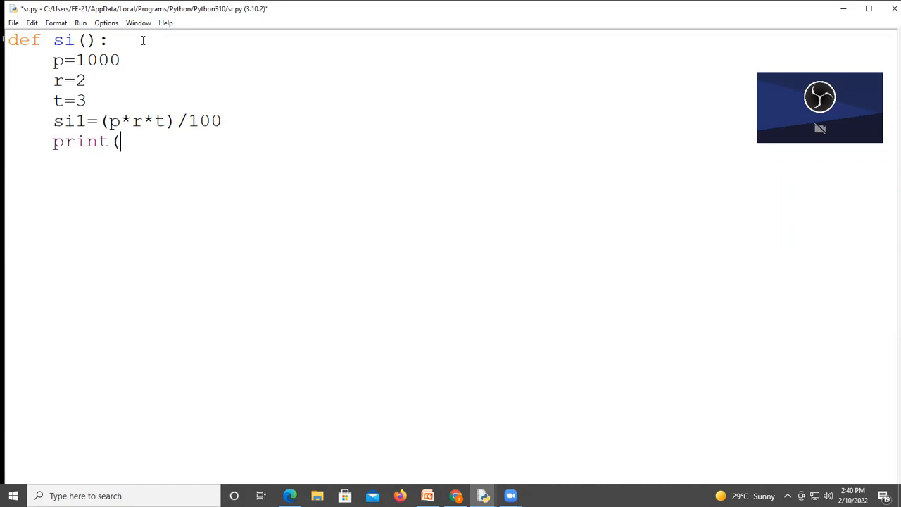
type("\"s")
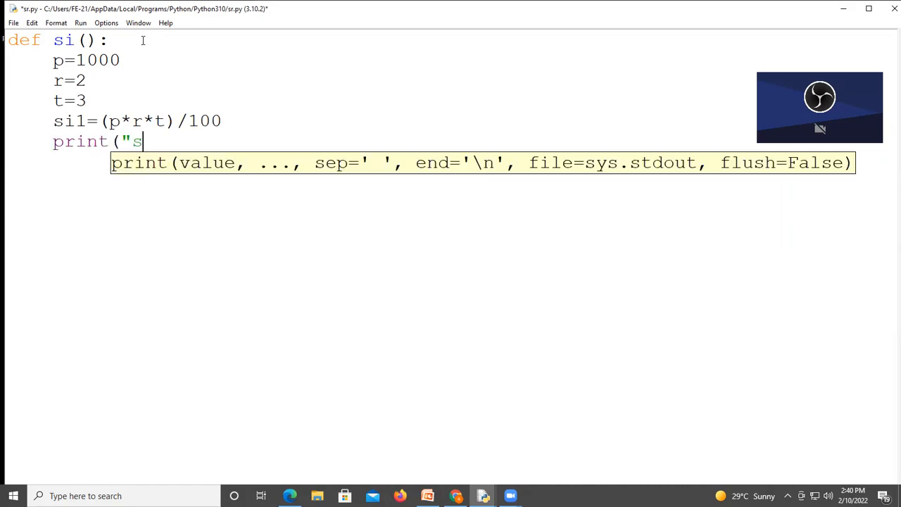
type("i1= \",")
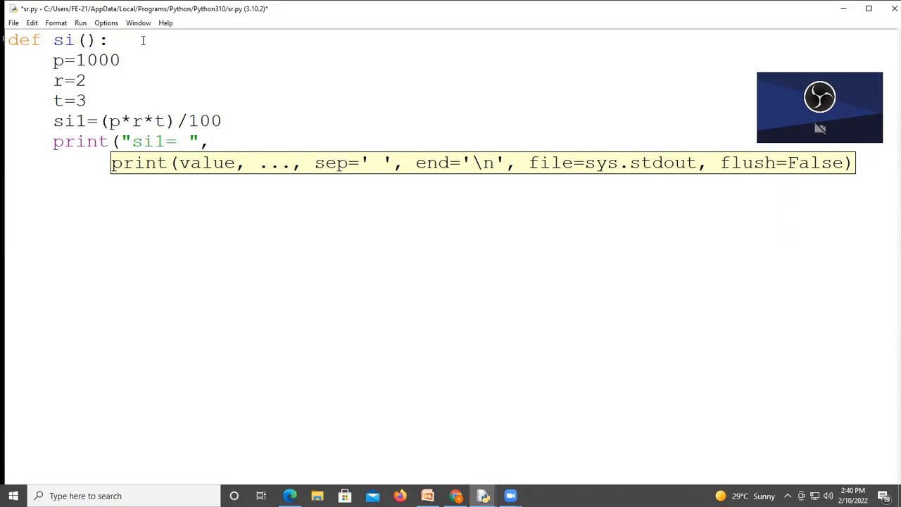
type("si1")
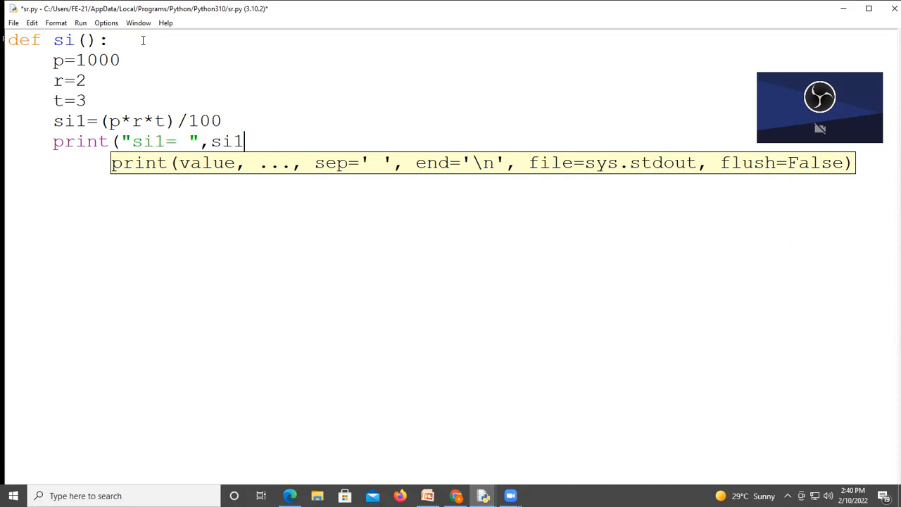
type(")")
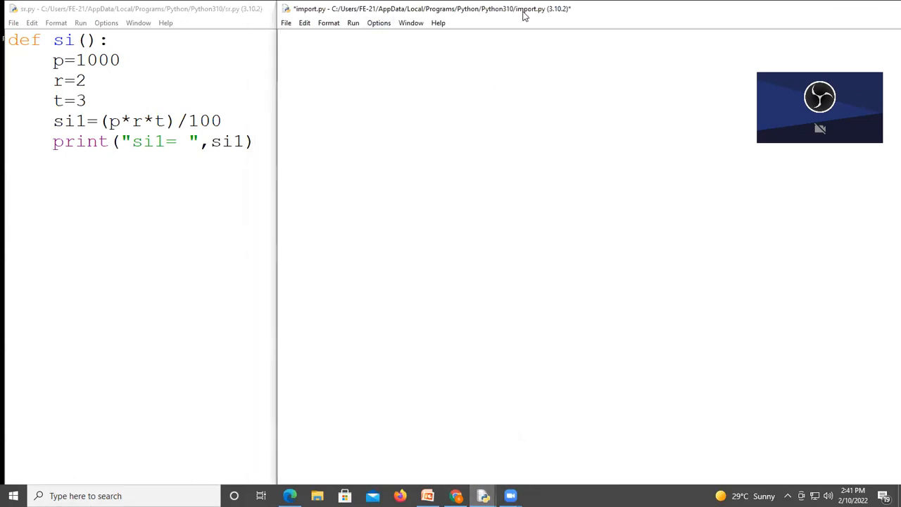
Write import sr as the first line of the new import.py.
type("im")
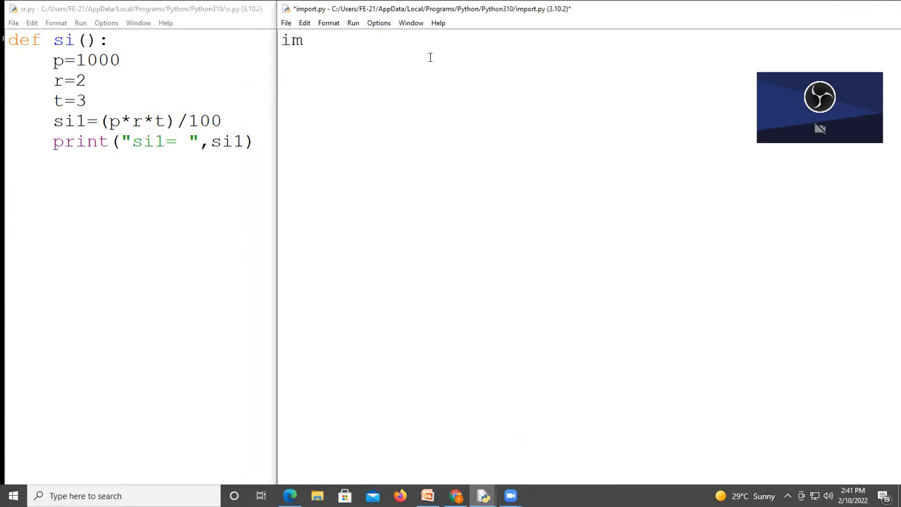
type("ort")
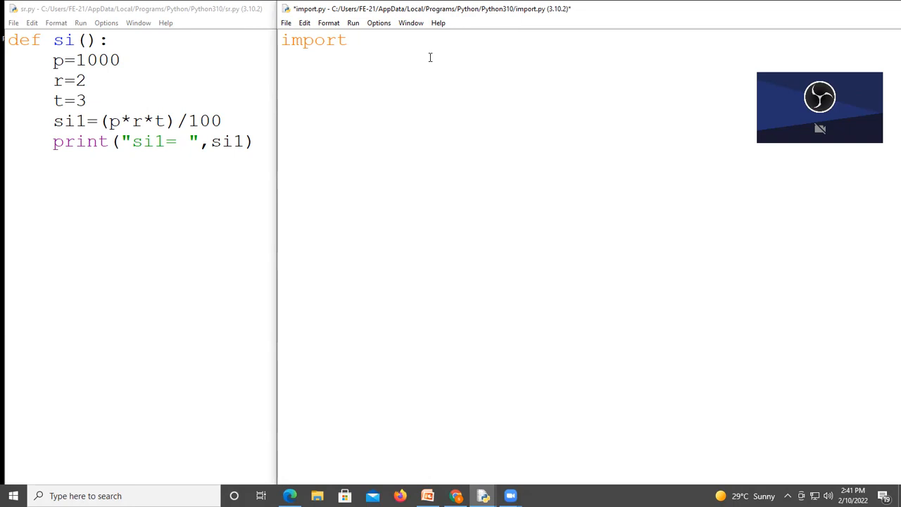
type("sr")
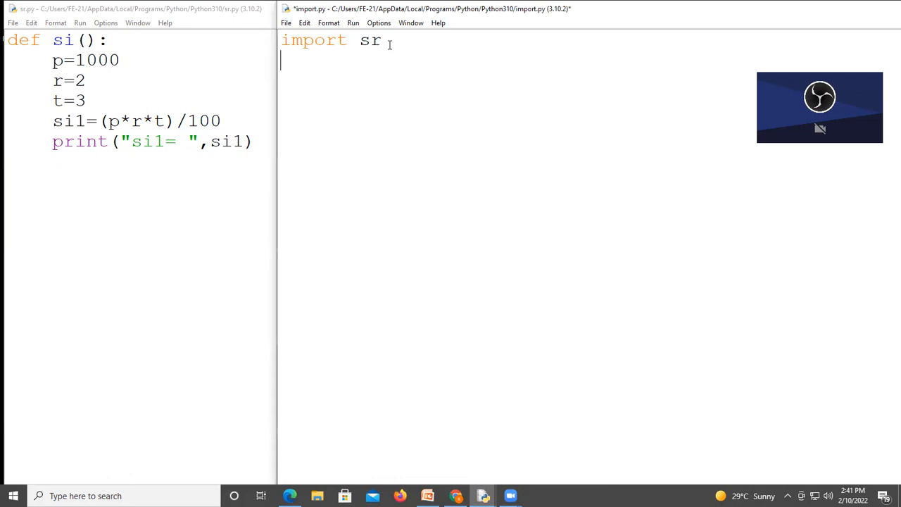
Call sr.si() on the second line of import.py.
type("sr")
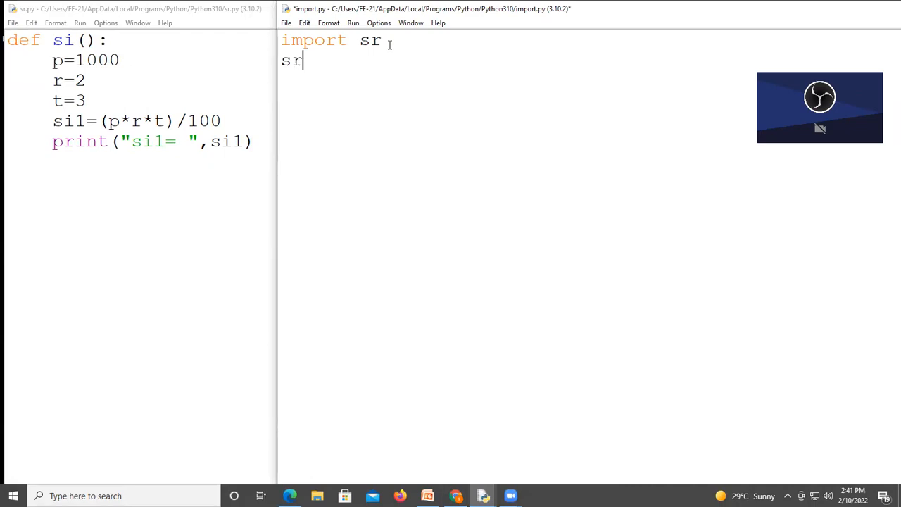
type(".s")
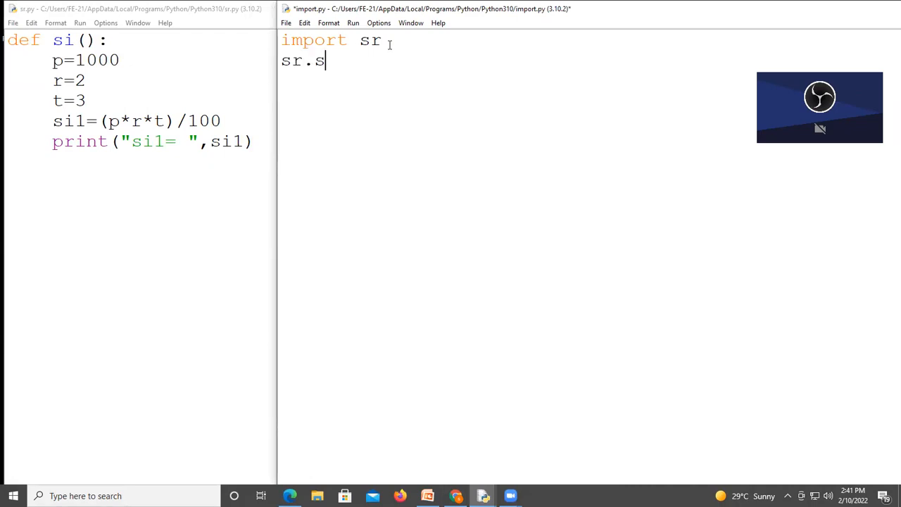
type("i")
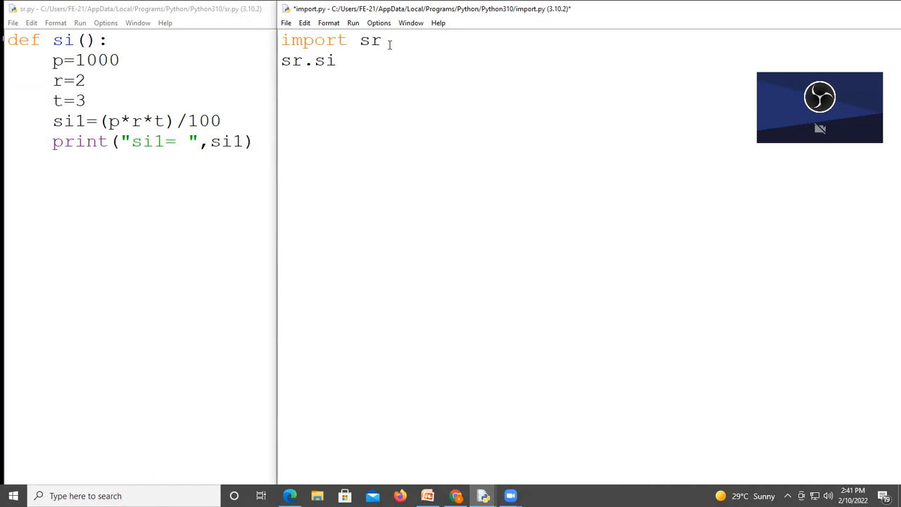
type("()")
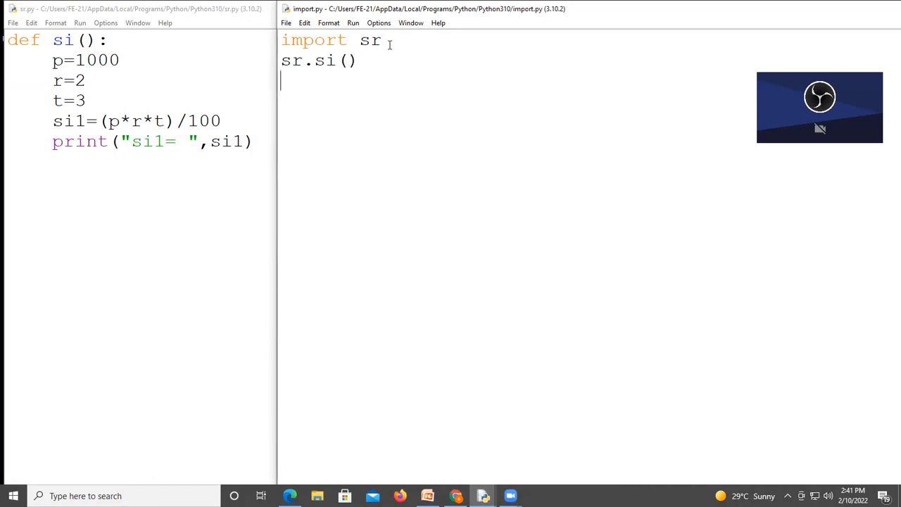
left_click(352, 23)
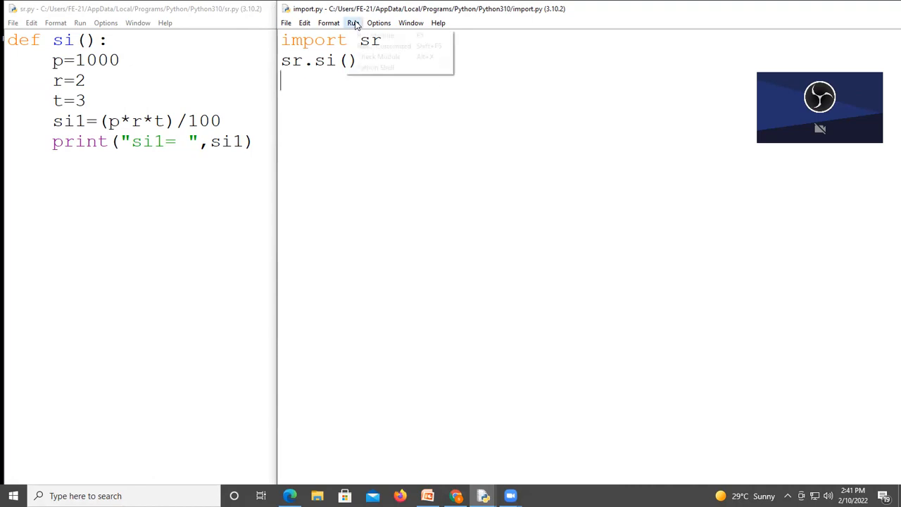
left_click(386, 45)
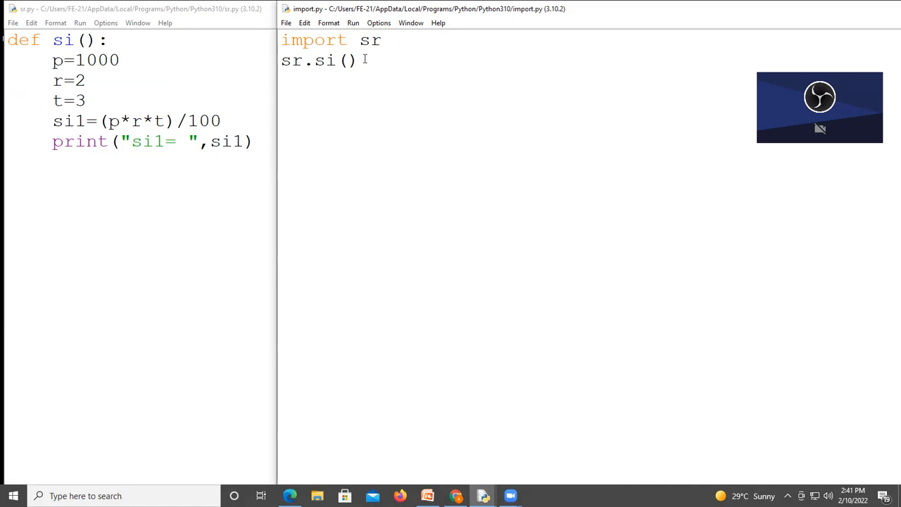
key("enter")
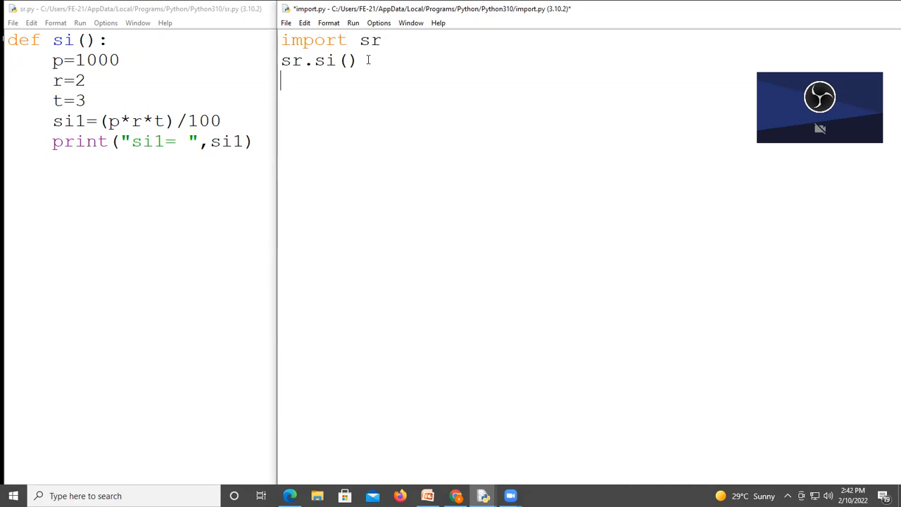
Add print(sr.p) as the third line of import.py and save it.
type("sr")
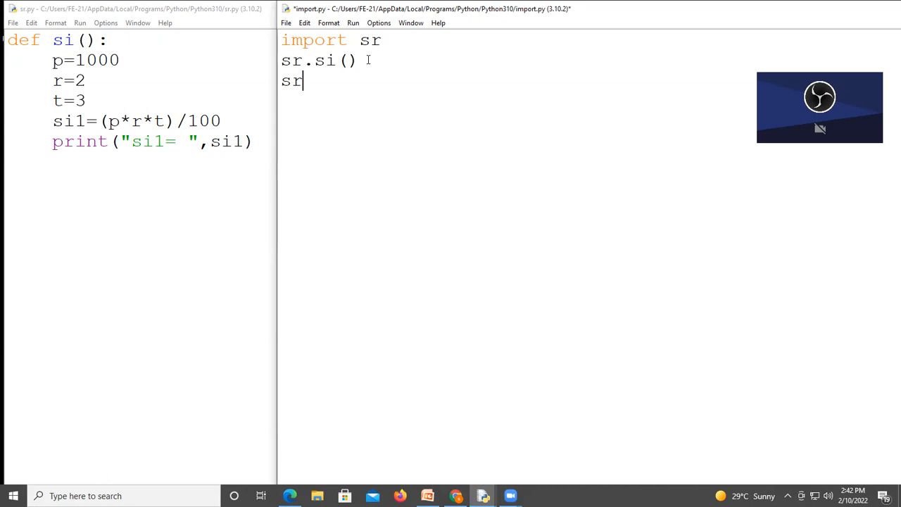
type(".p")
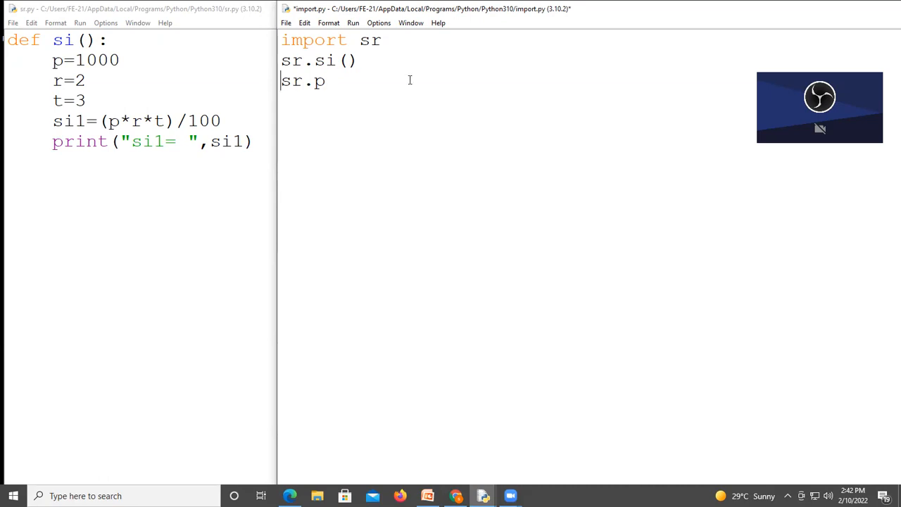
type("print(")
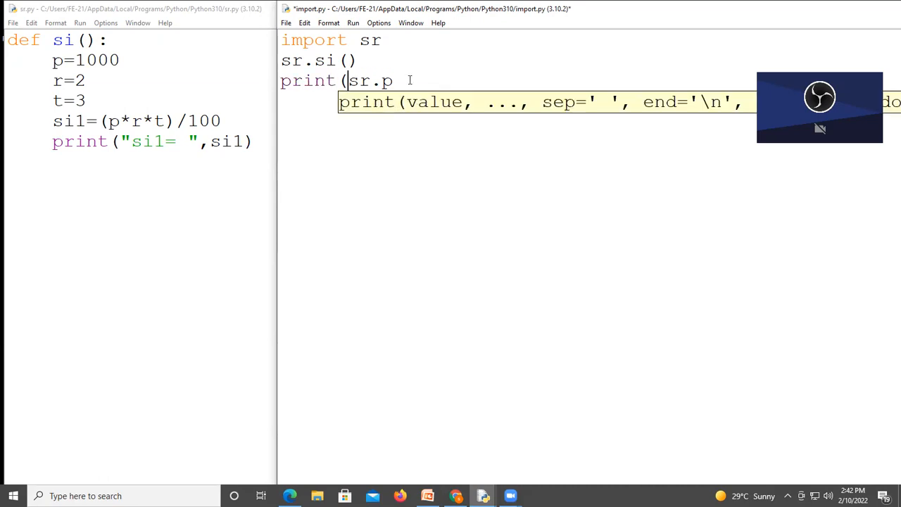
type(")")
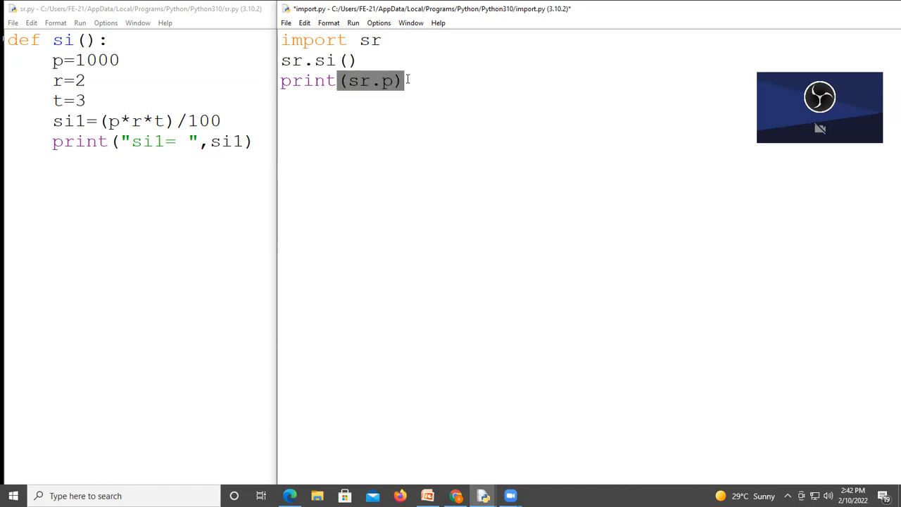
left_click(369, 79)
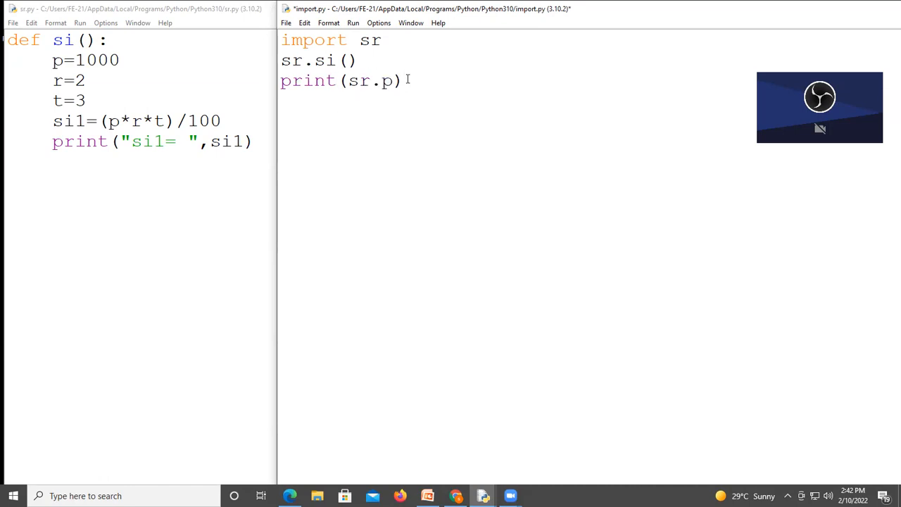
key("F5")
type("p=1")
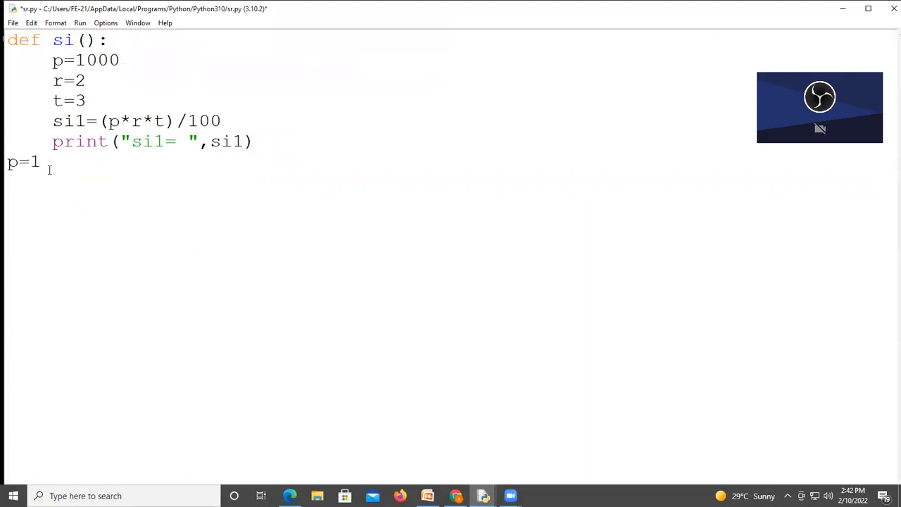
Extend the module-level p to p=100 in sr.py, save, and run it.
type("00")
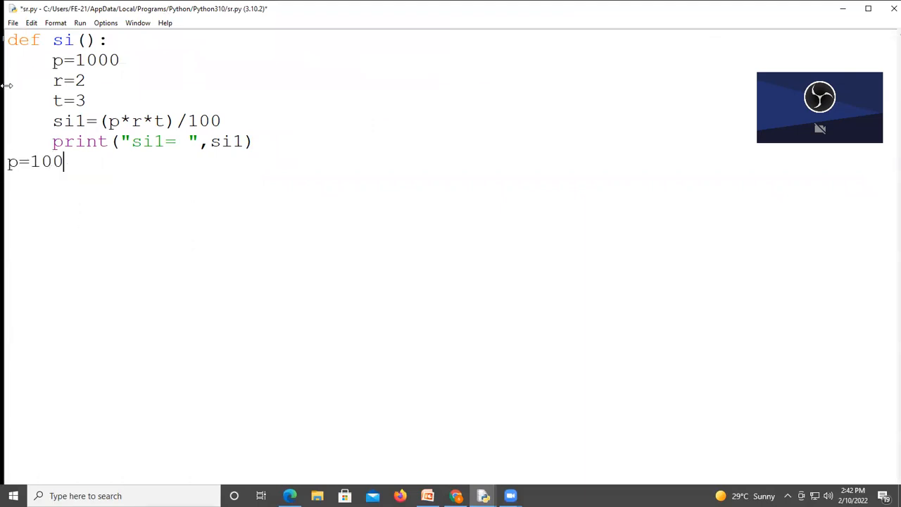
key("ctrl+s")
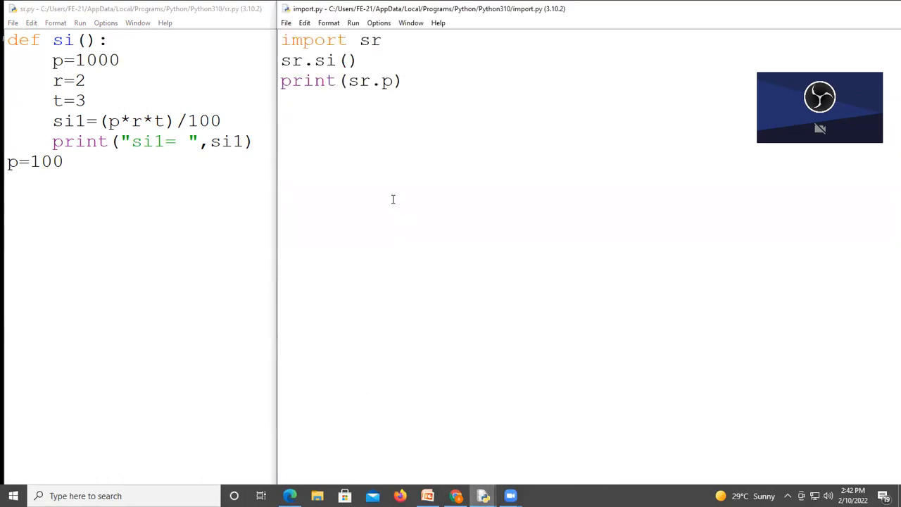
mouse_move(392, 203)
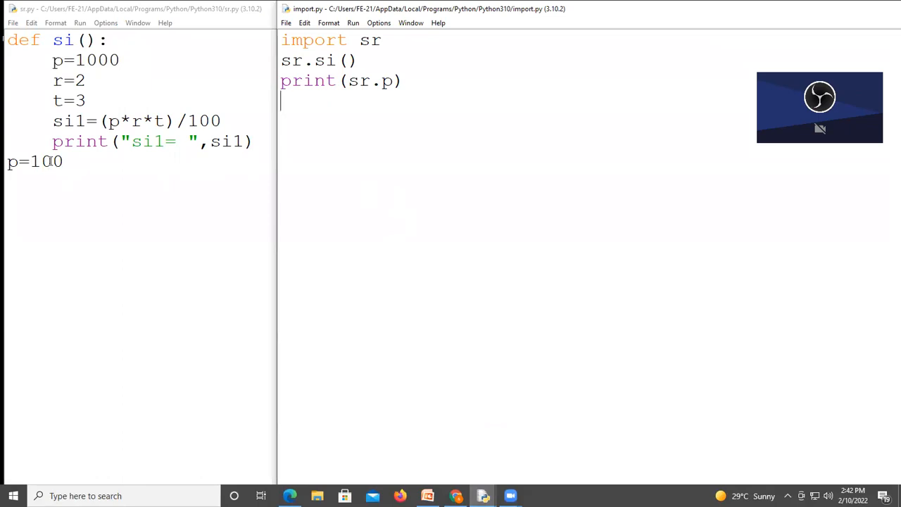
mouse_move(45, 77)
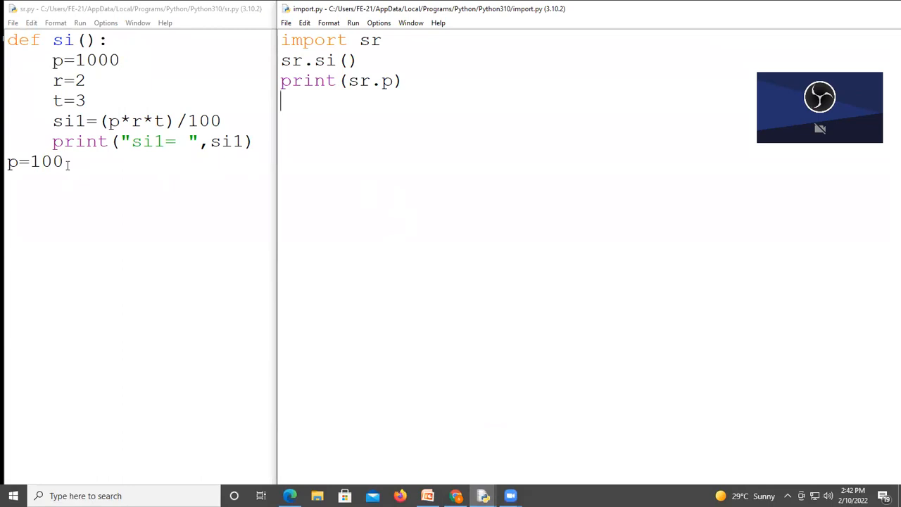
mouse_move(363, 123)
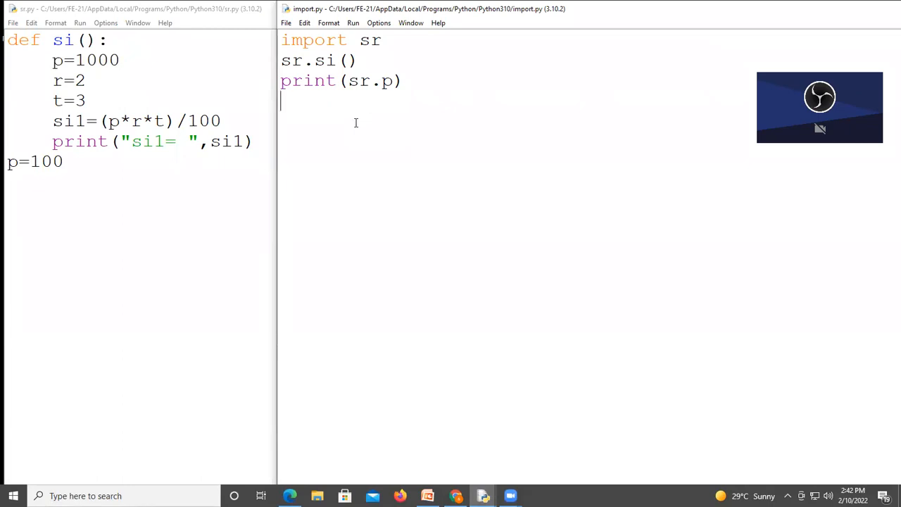
key("F5")
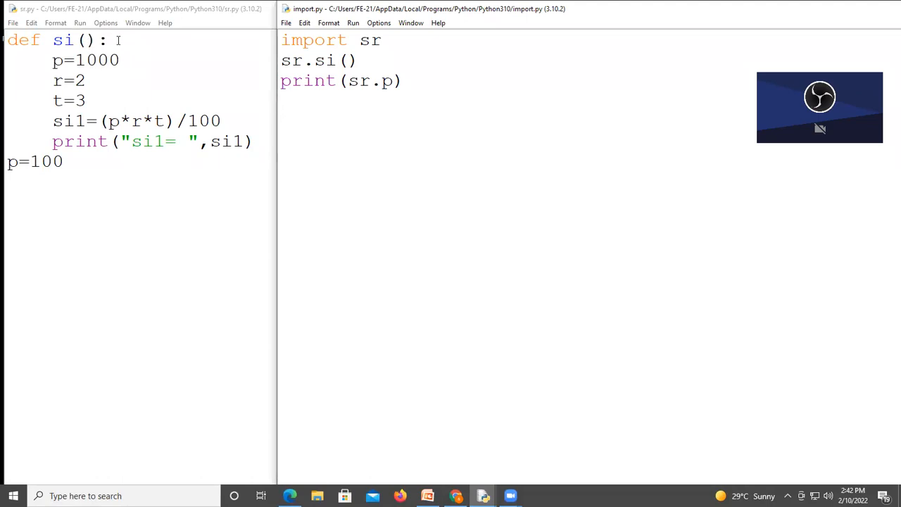
Begin a global p declaration on a new first line inside si().
left_click(140, 8)
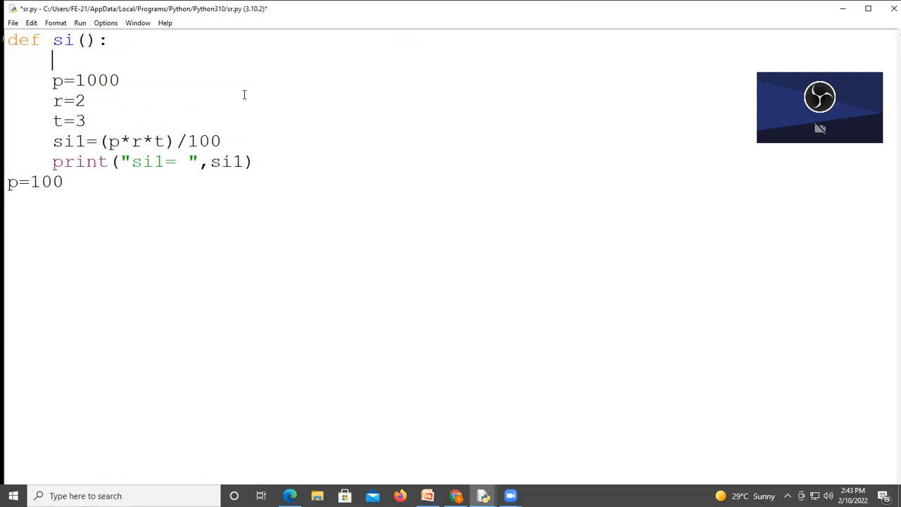
type("global p")
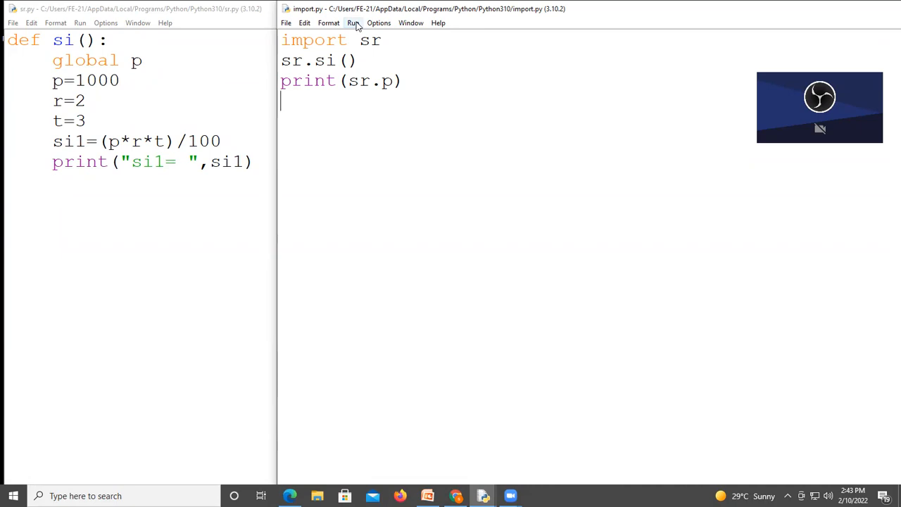
Run import.py to print si1= 60.0 and 1000, then return to the code files.
left_click(352, 23)
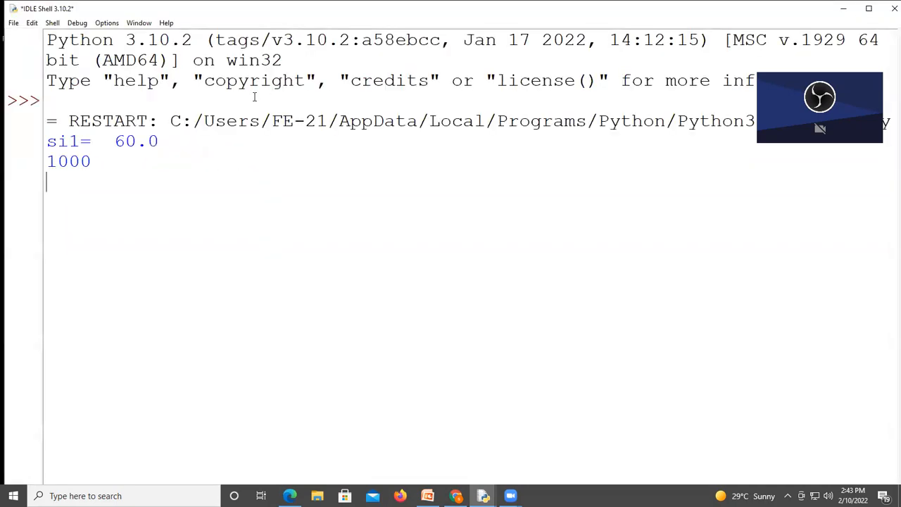
double_click(68, 160)
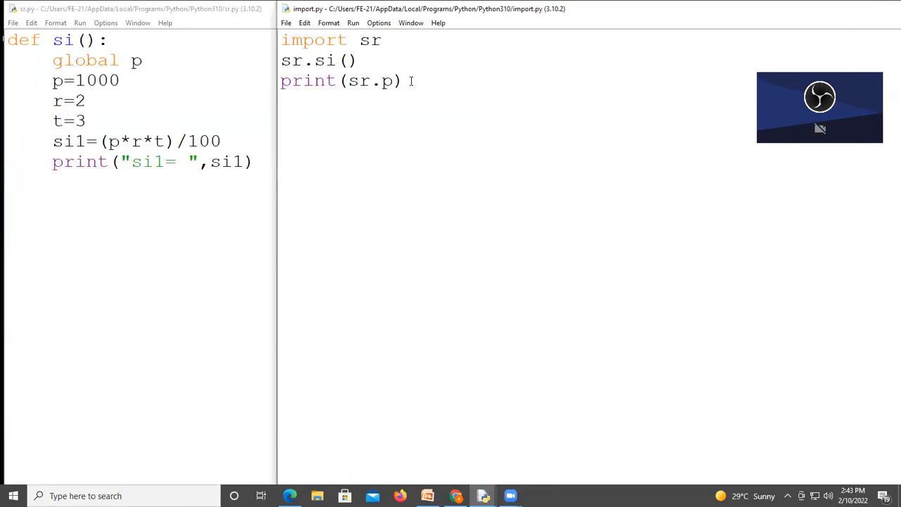
Comment #filename.variablename after the print(sr.p) line.
type("#")
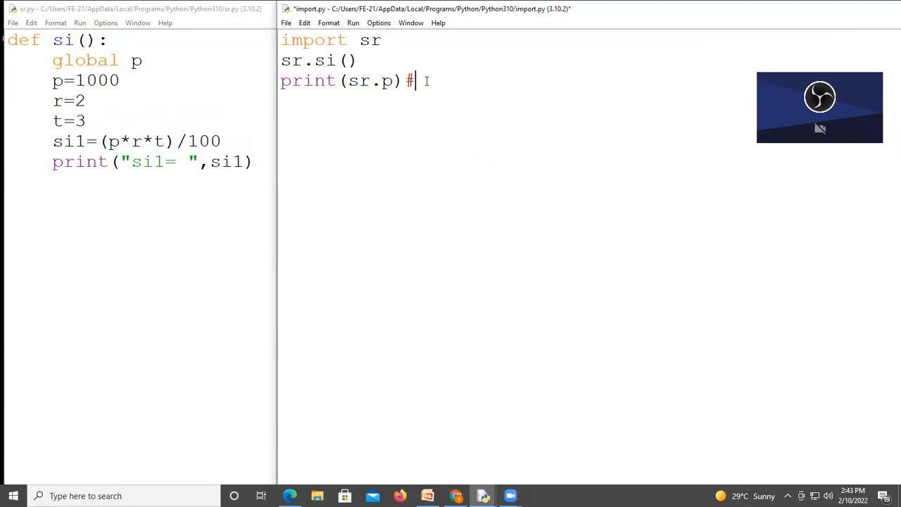
type("filename")
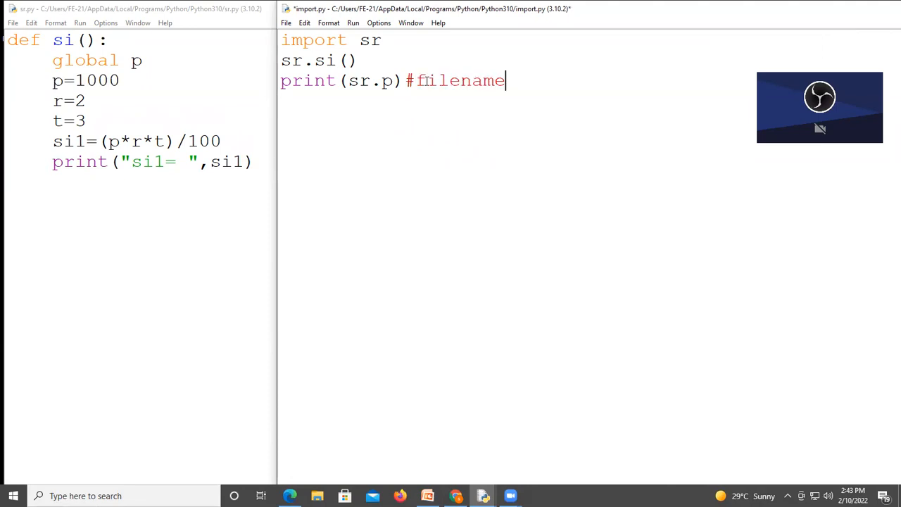
type(".variabl")
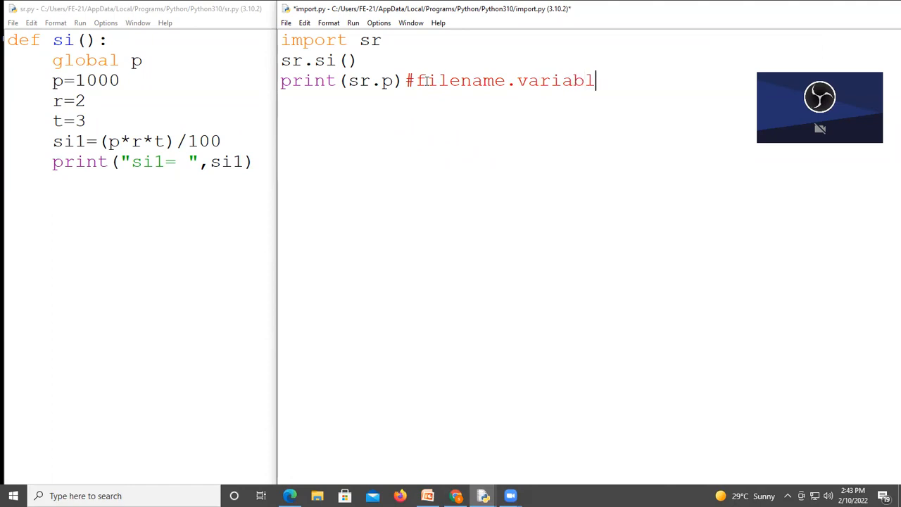
type("ename")
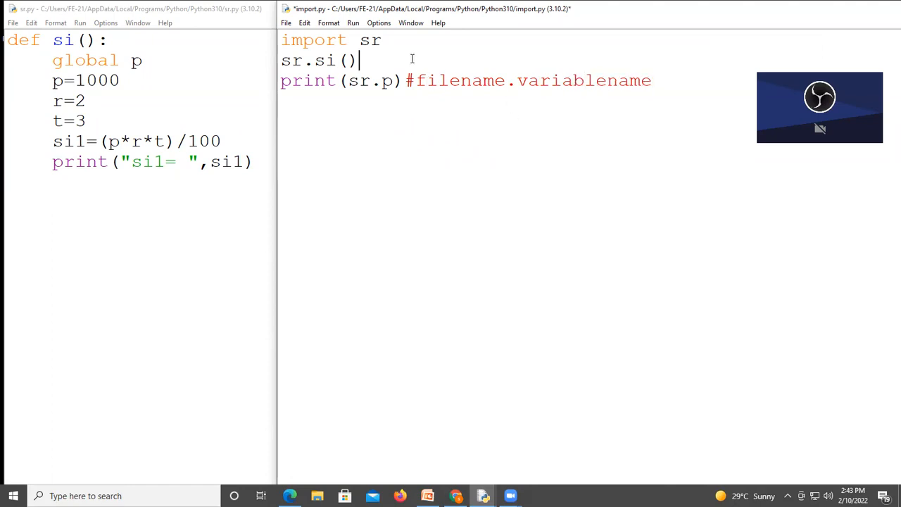
Comment #filename.functionname() after the sr.si() line.
type("#file")
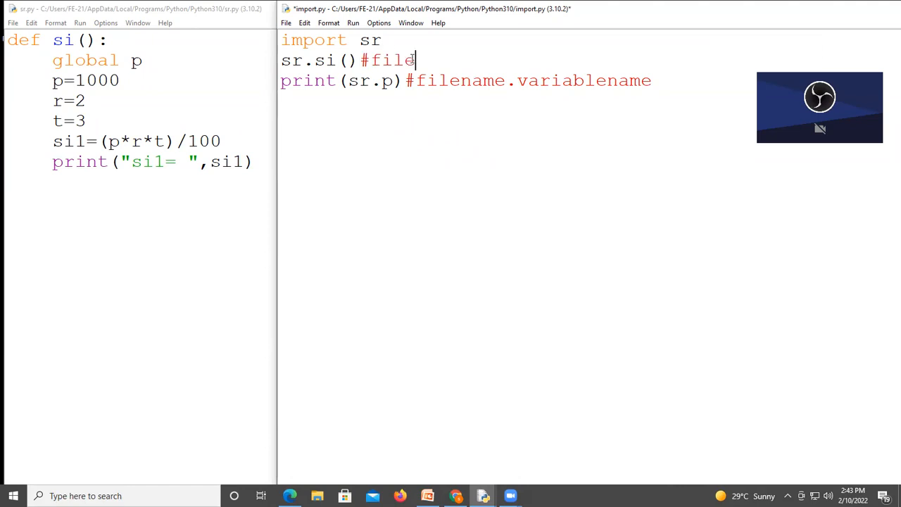
type("name.f")
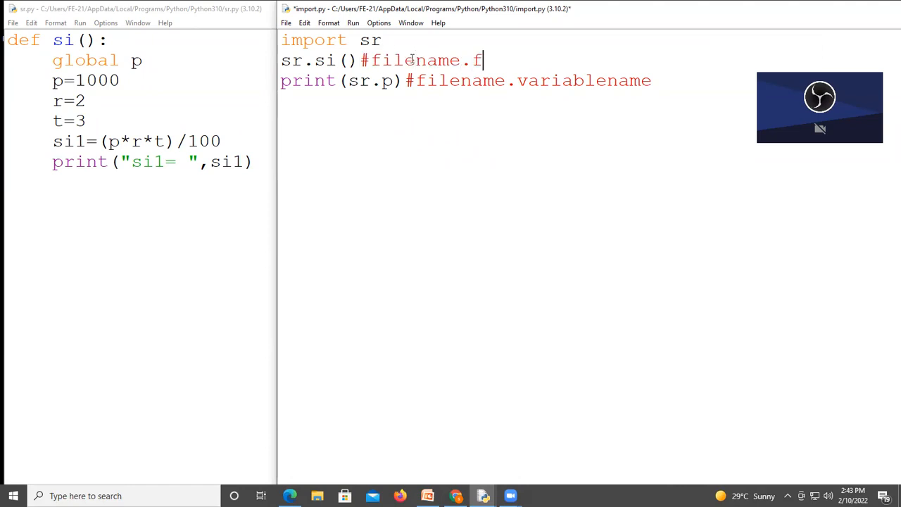
type("unctionname(")
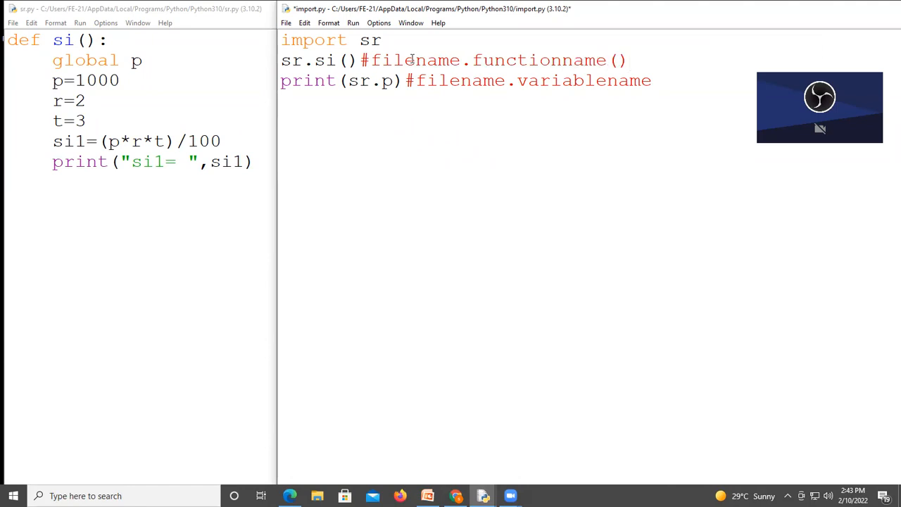
mouse_move(670, 71)
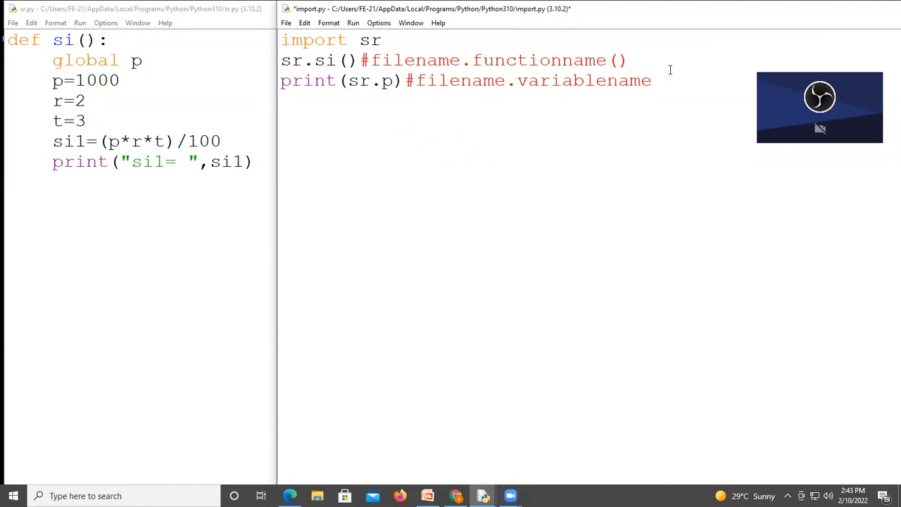
left_click(627, 60)
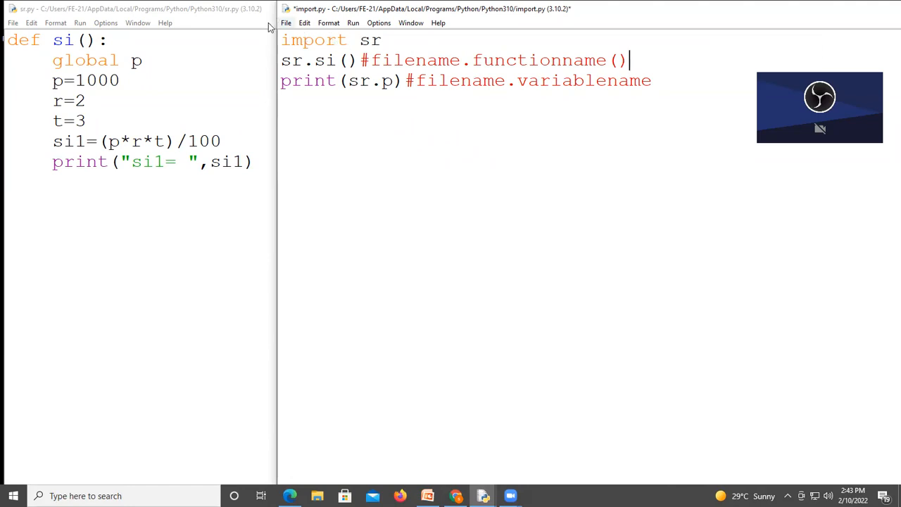